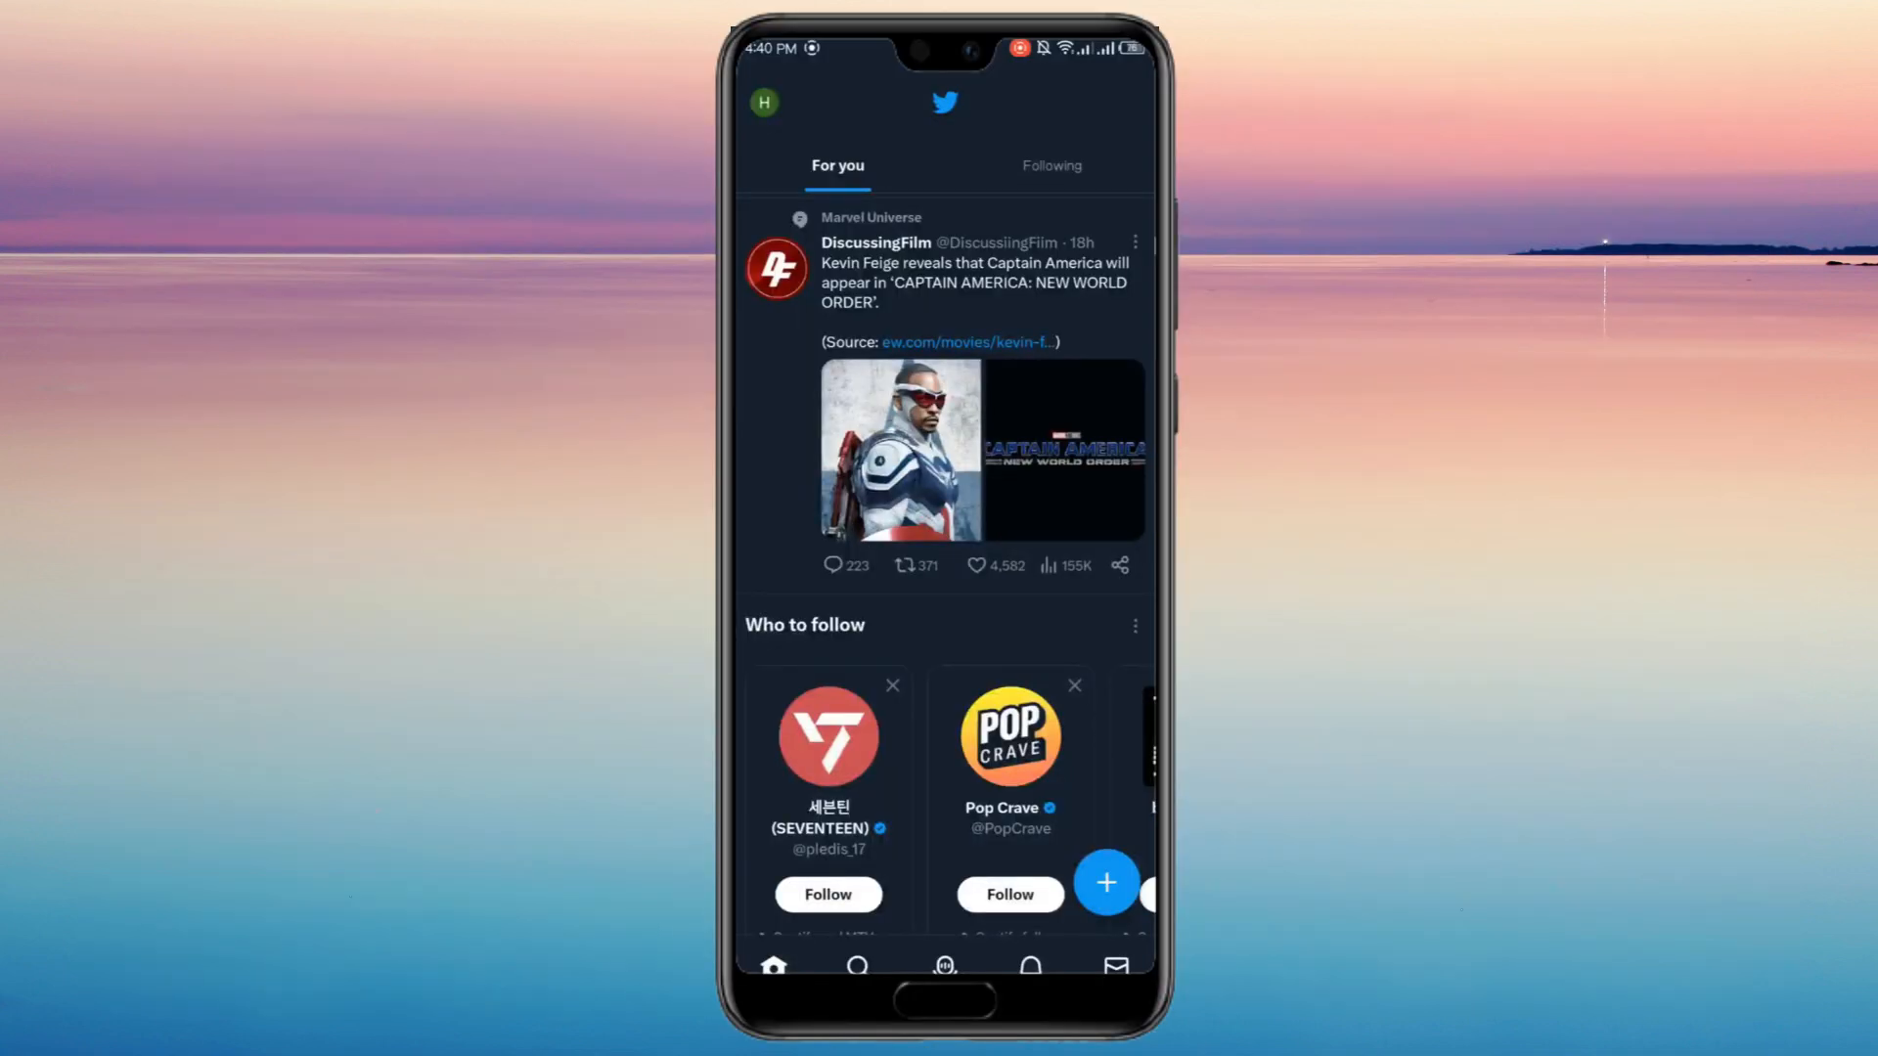
# - From the account side panel, reach Settings and privacy
pyautogui.click(762, 102)
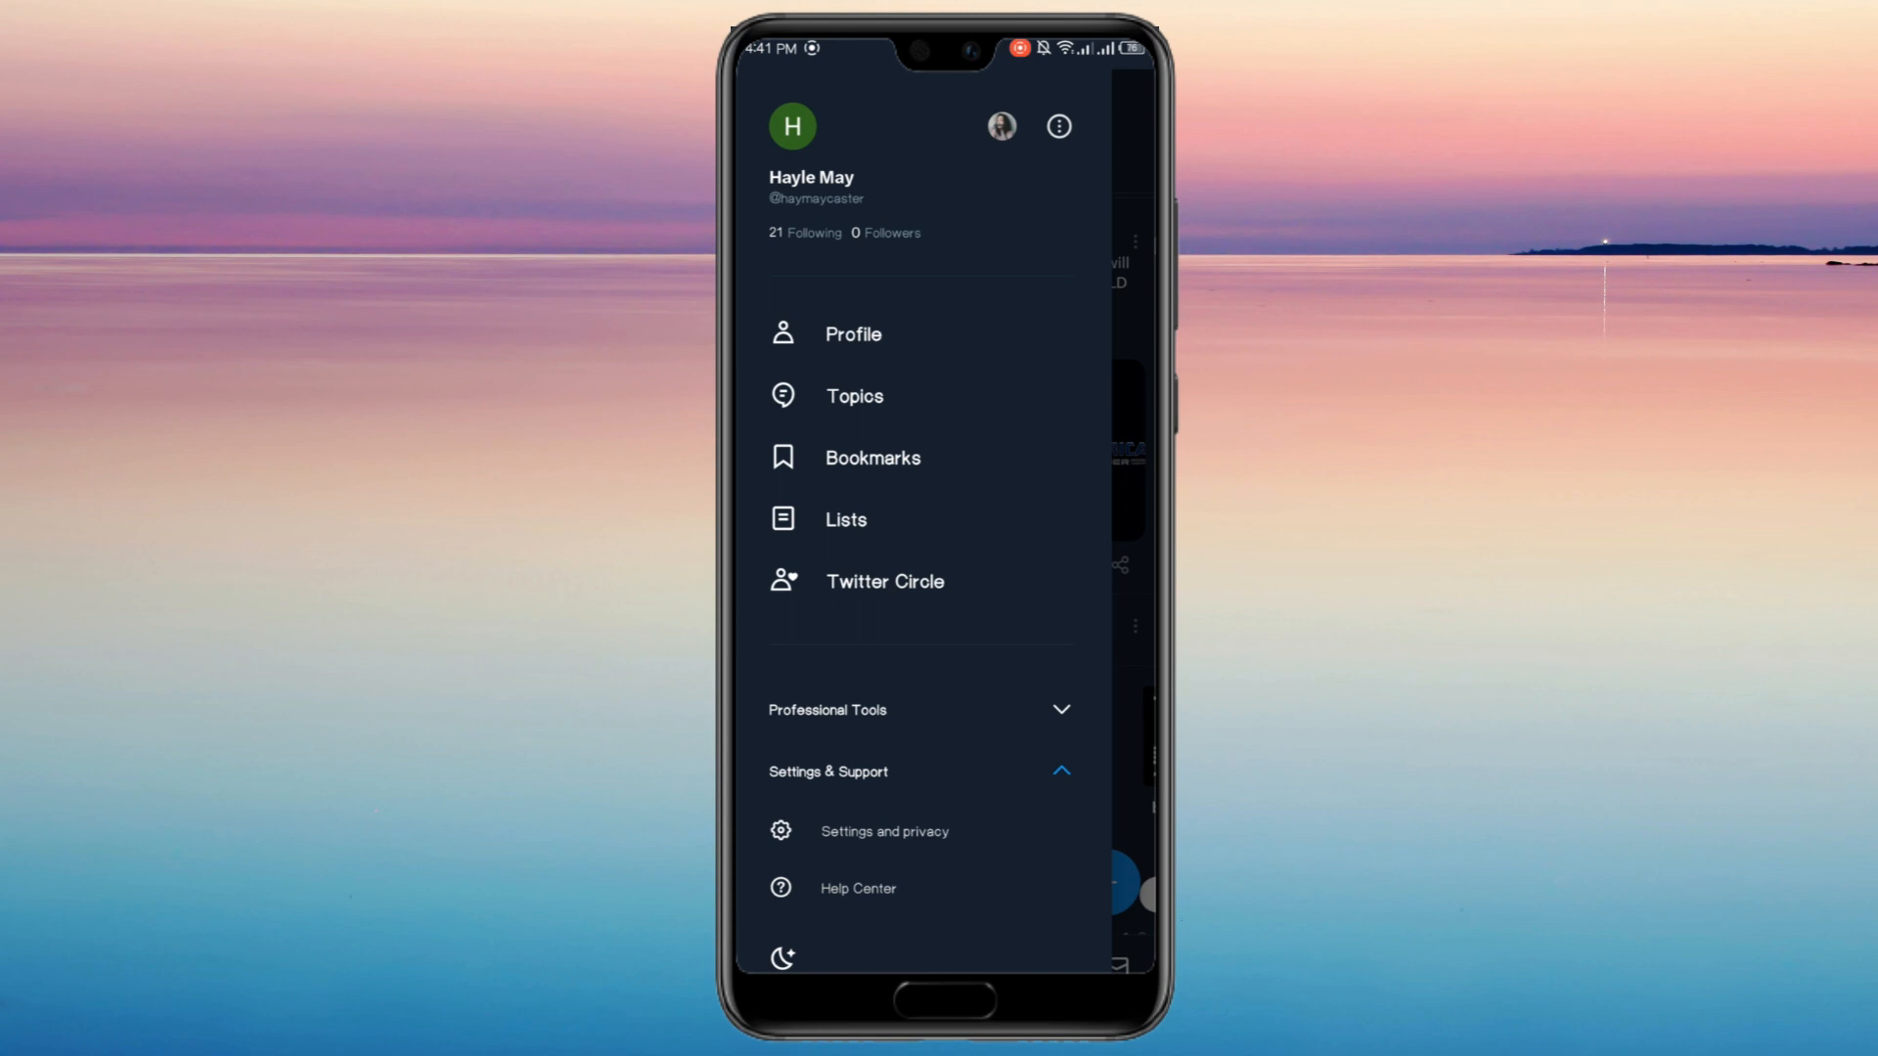
pyautogui.click(884, 831)
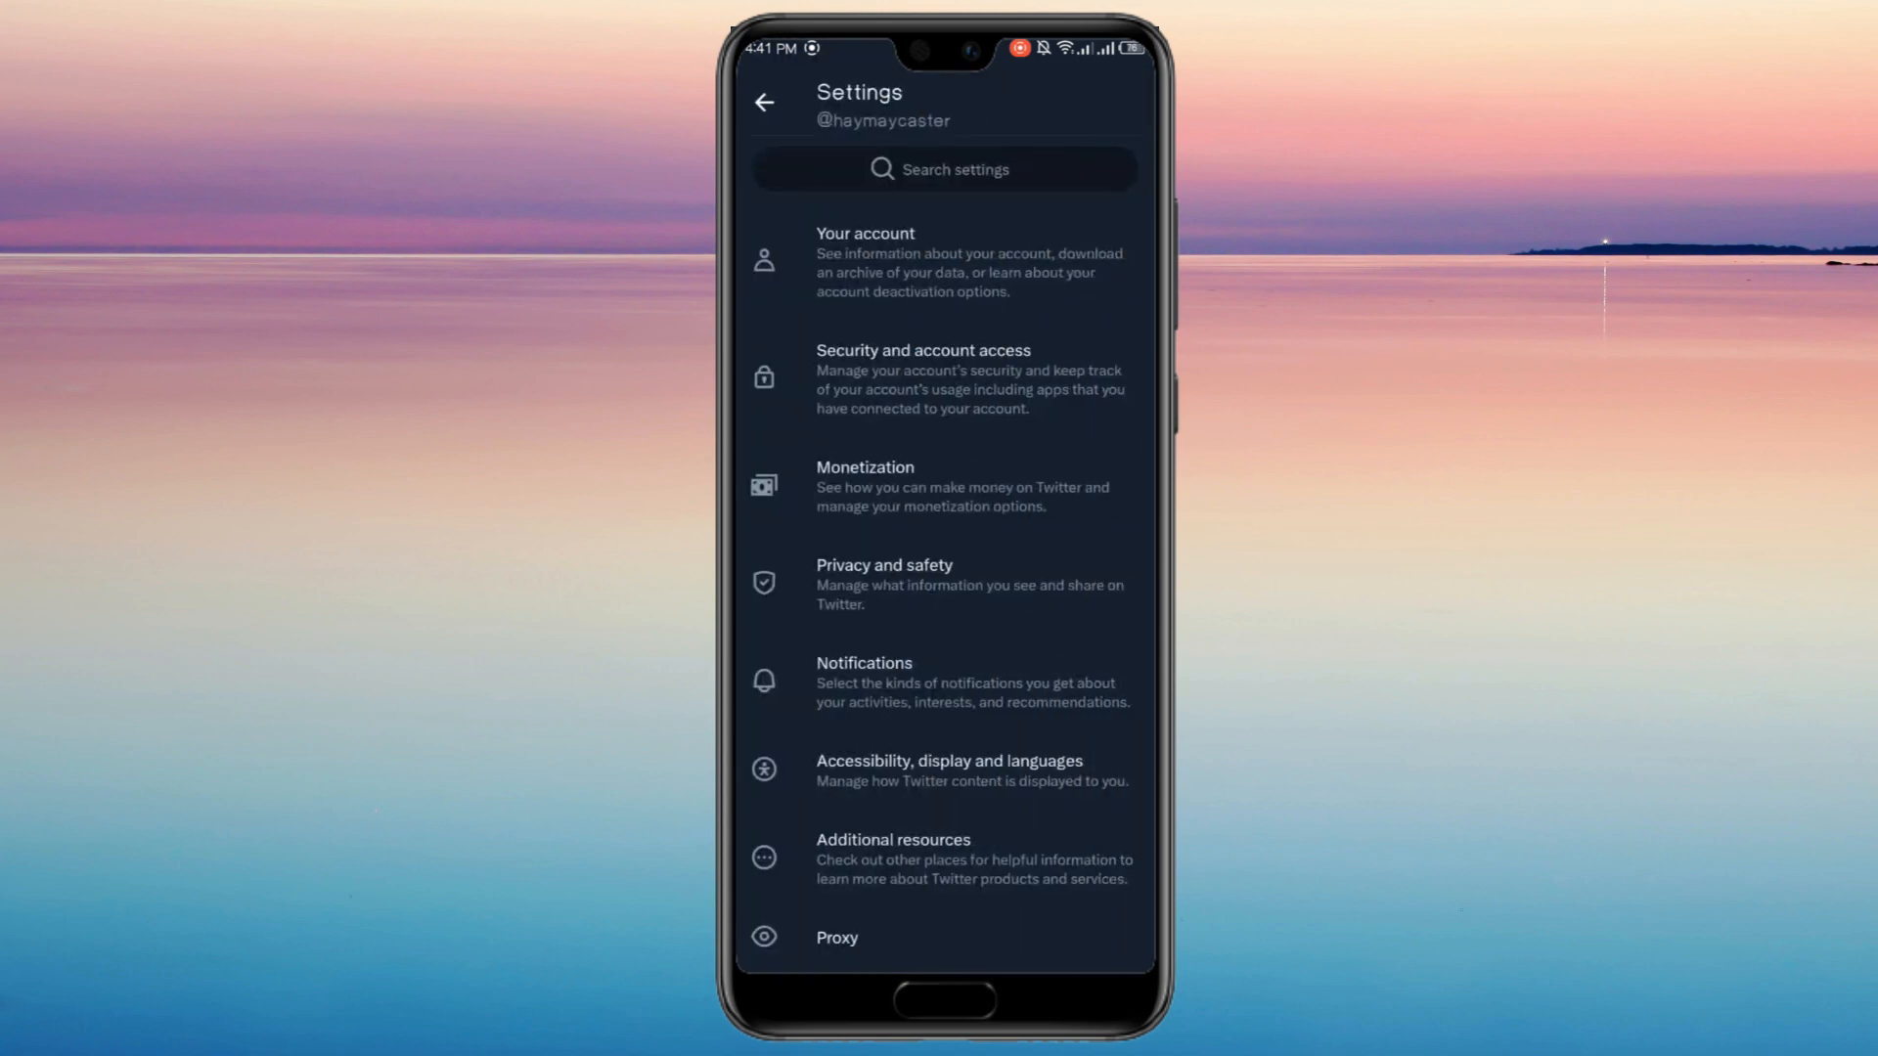
# - Navigate Privacy and safety > Content you see > Explore settings
pyautogui.click(884, 582)
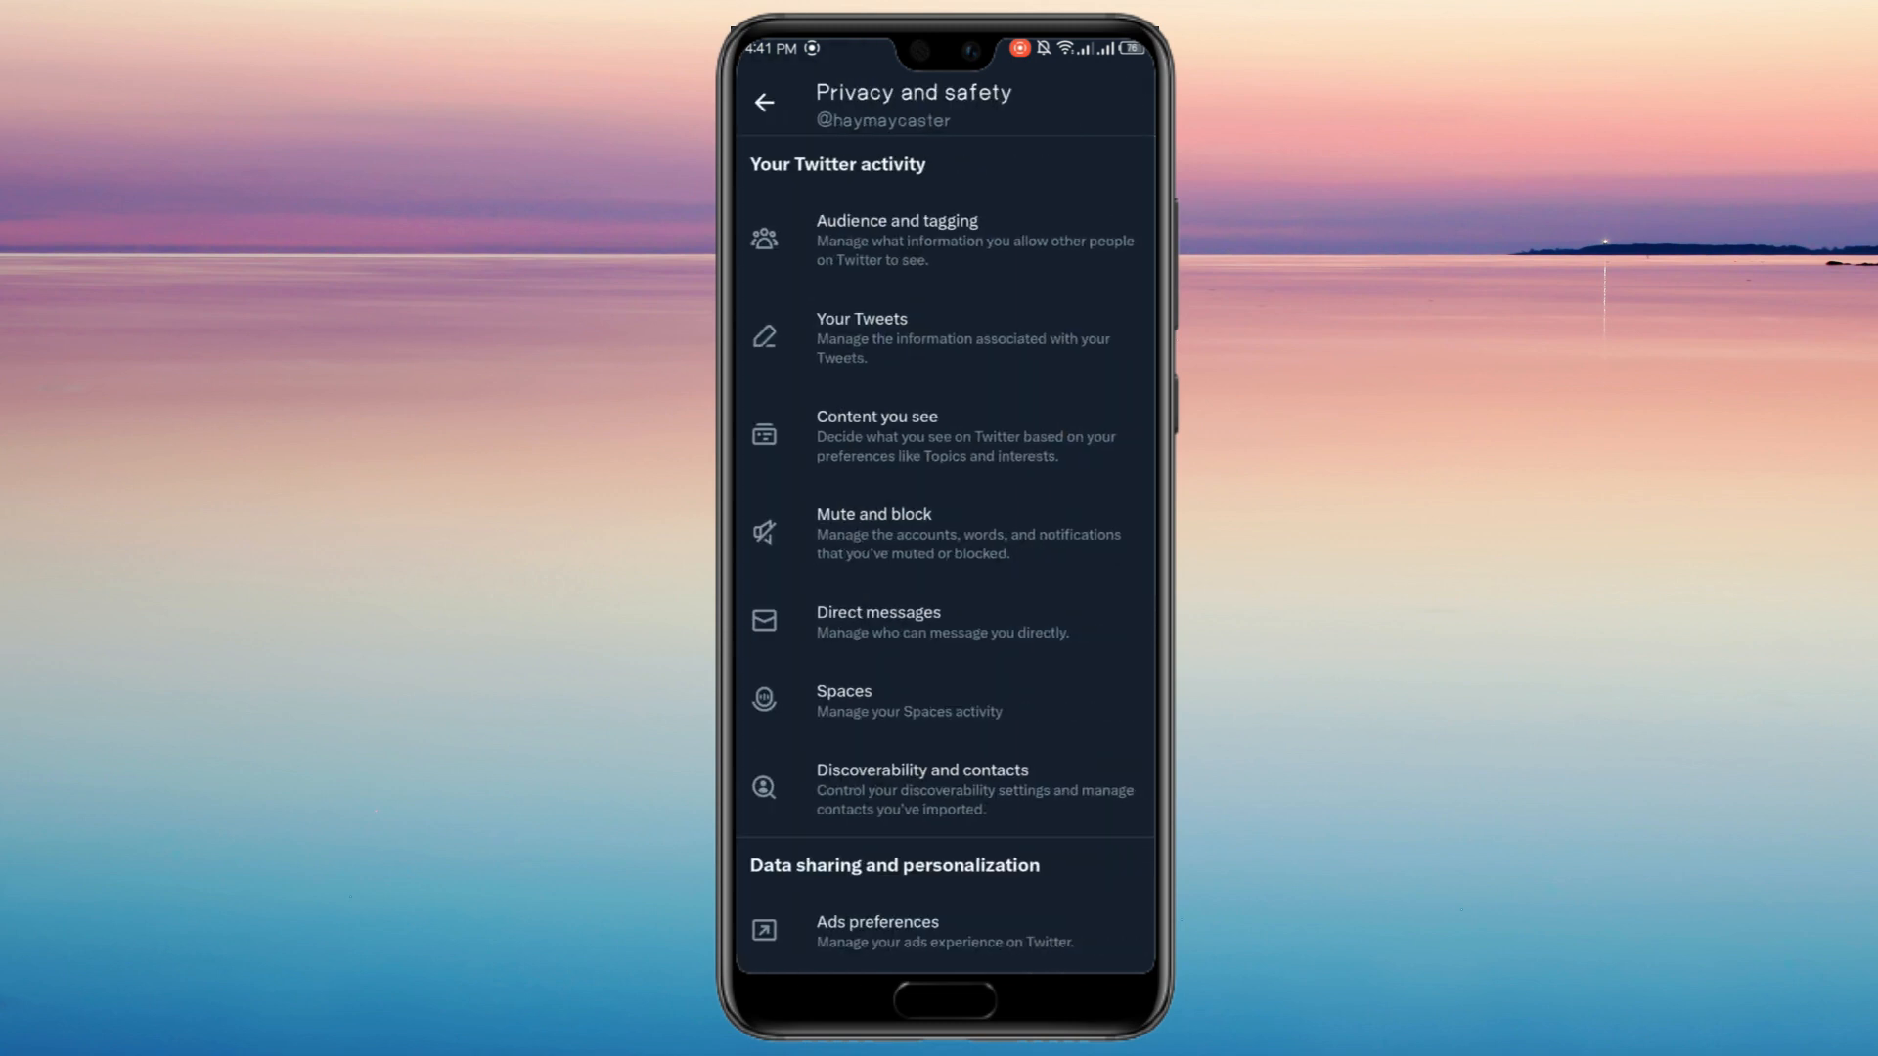
pyautogui.click(877, 415)
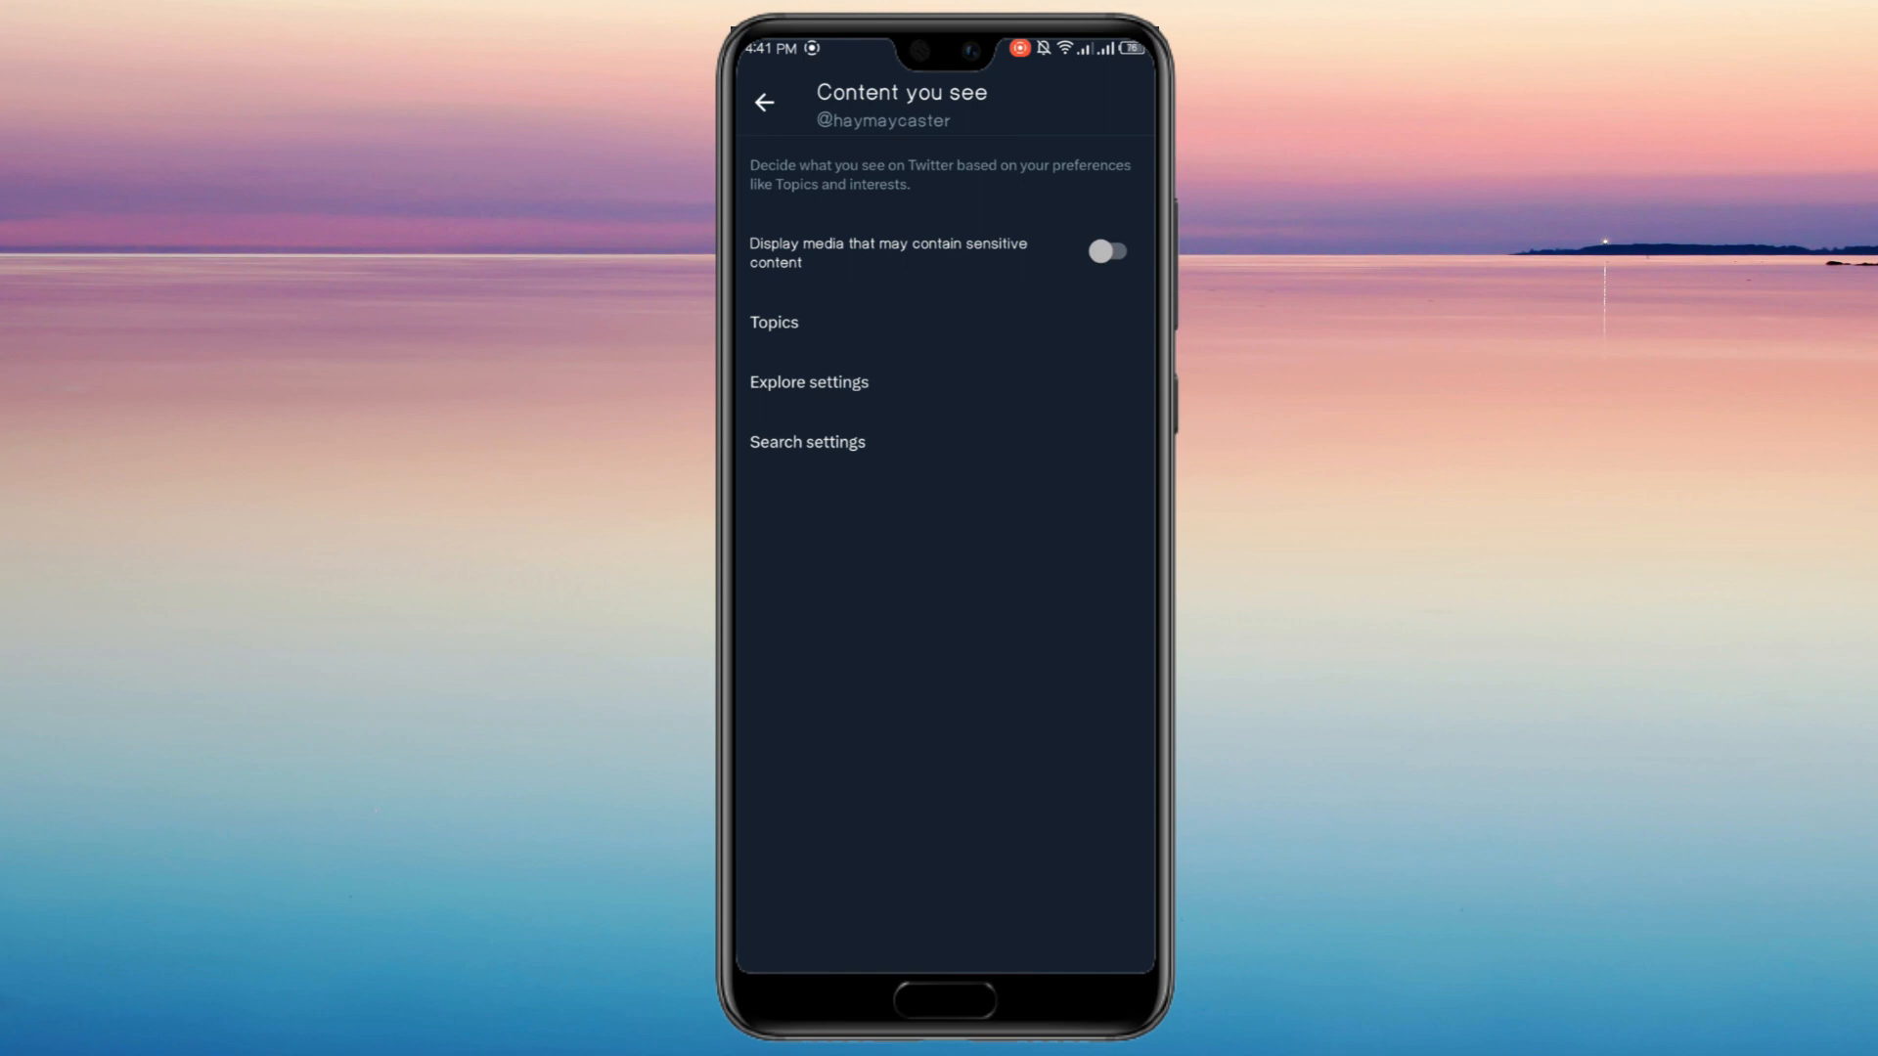
pyautogui.click(807, 384)
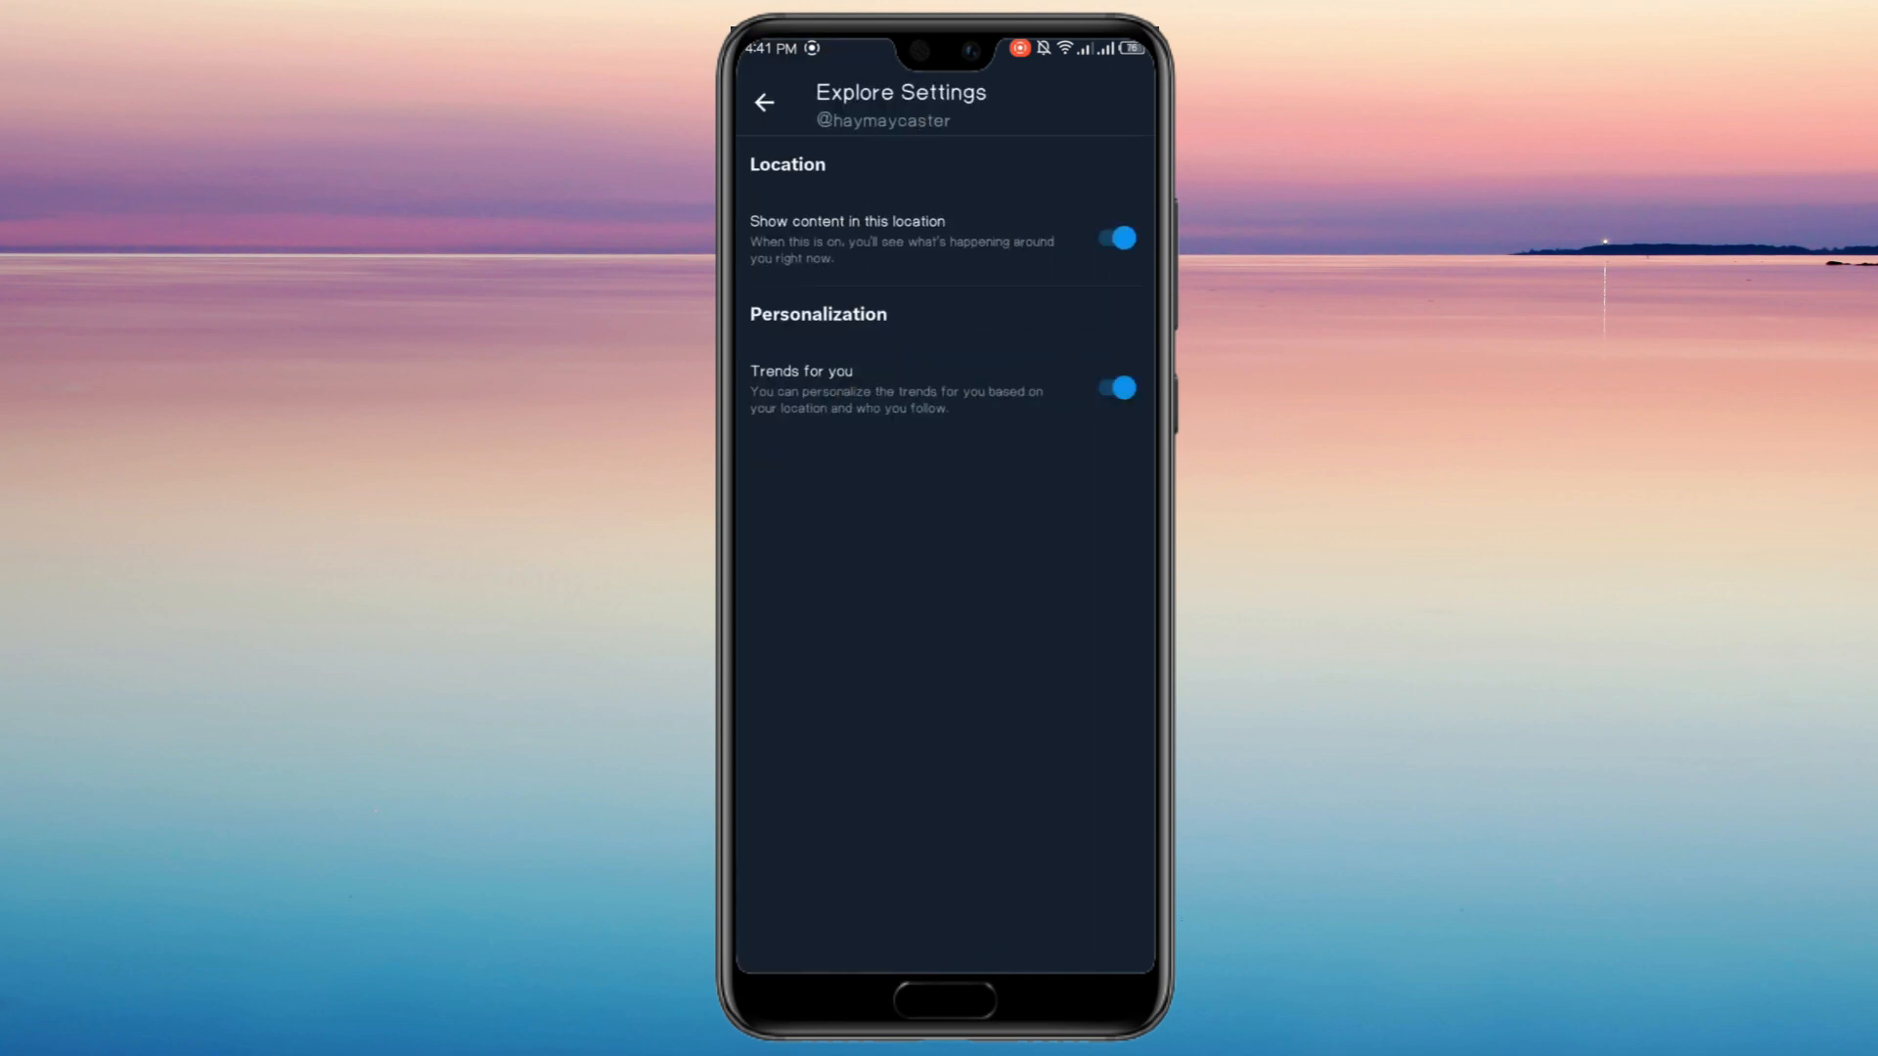
# - Switch off Trends for you, then back out to the home feed
pyautogui.click(1115, 387)
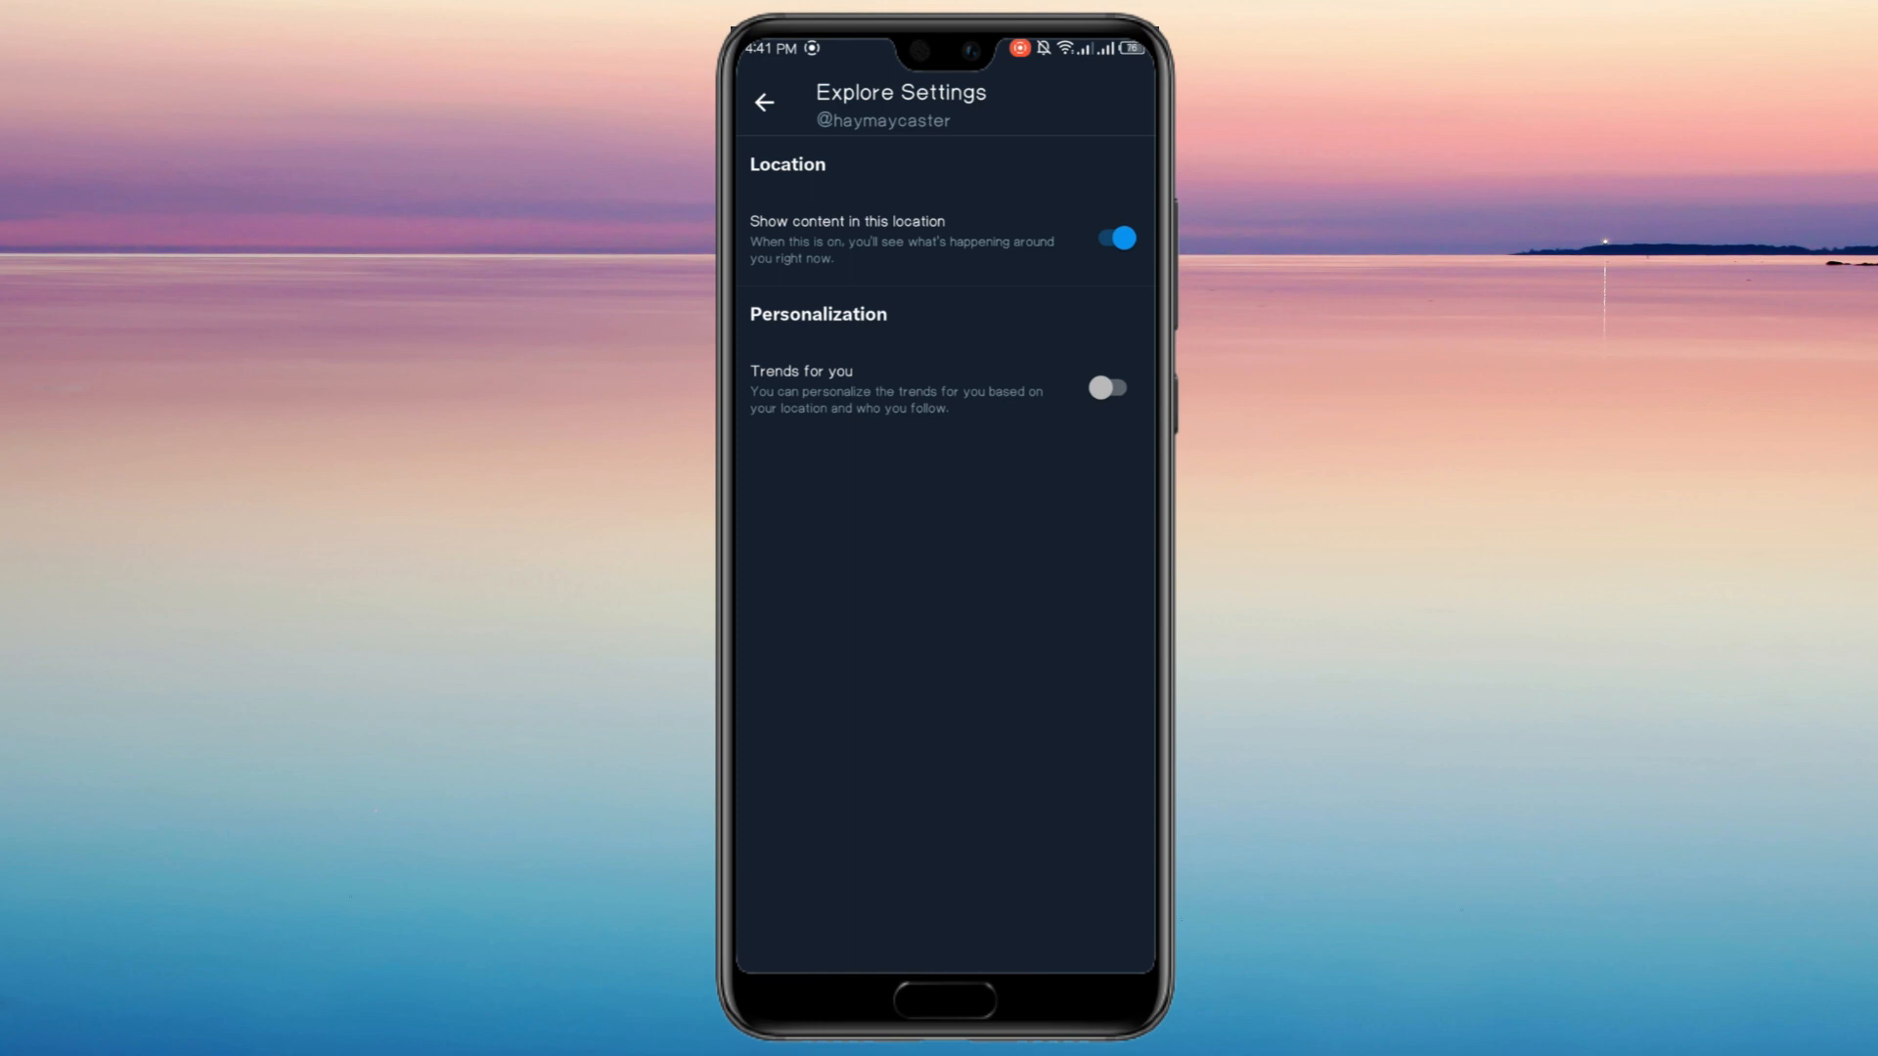
pyautogui.click(765, 102)
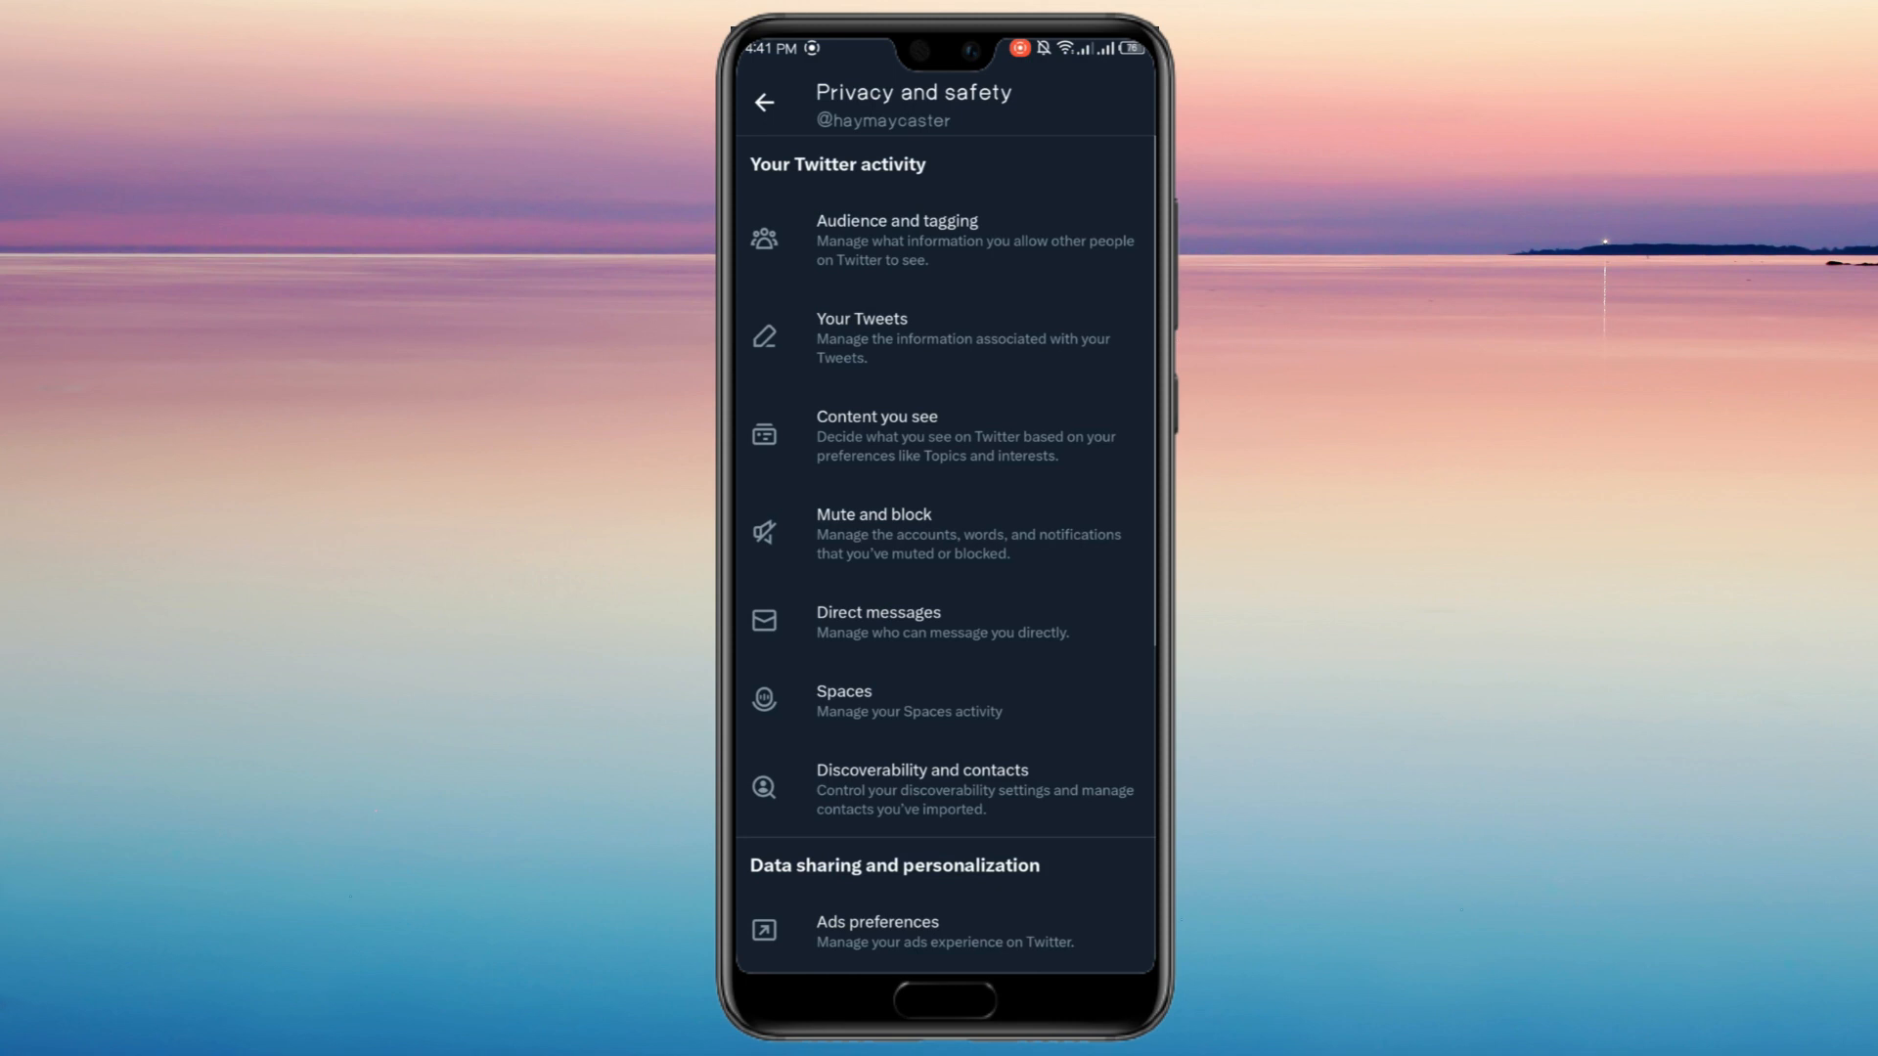
pyautogui.click(766, 102)
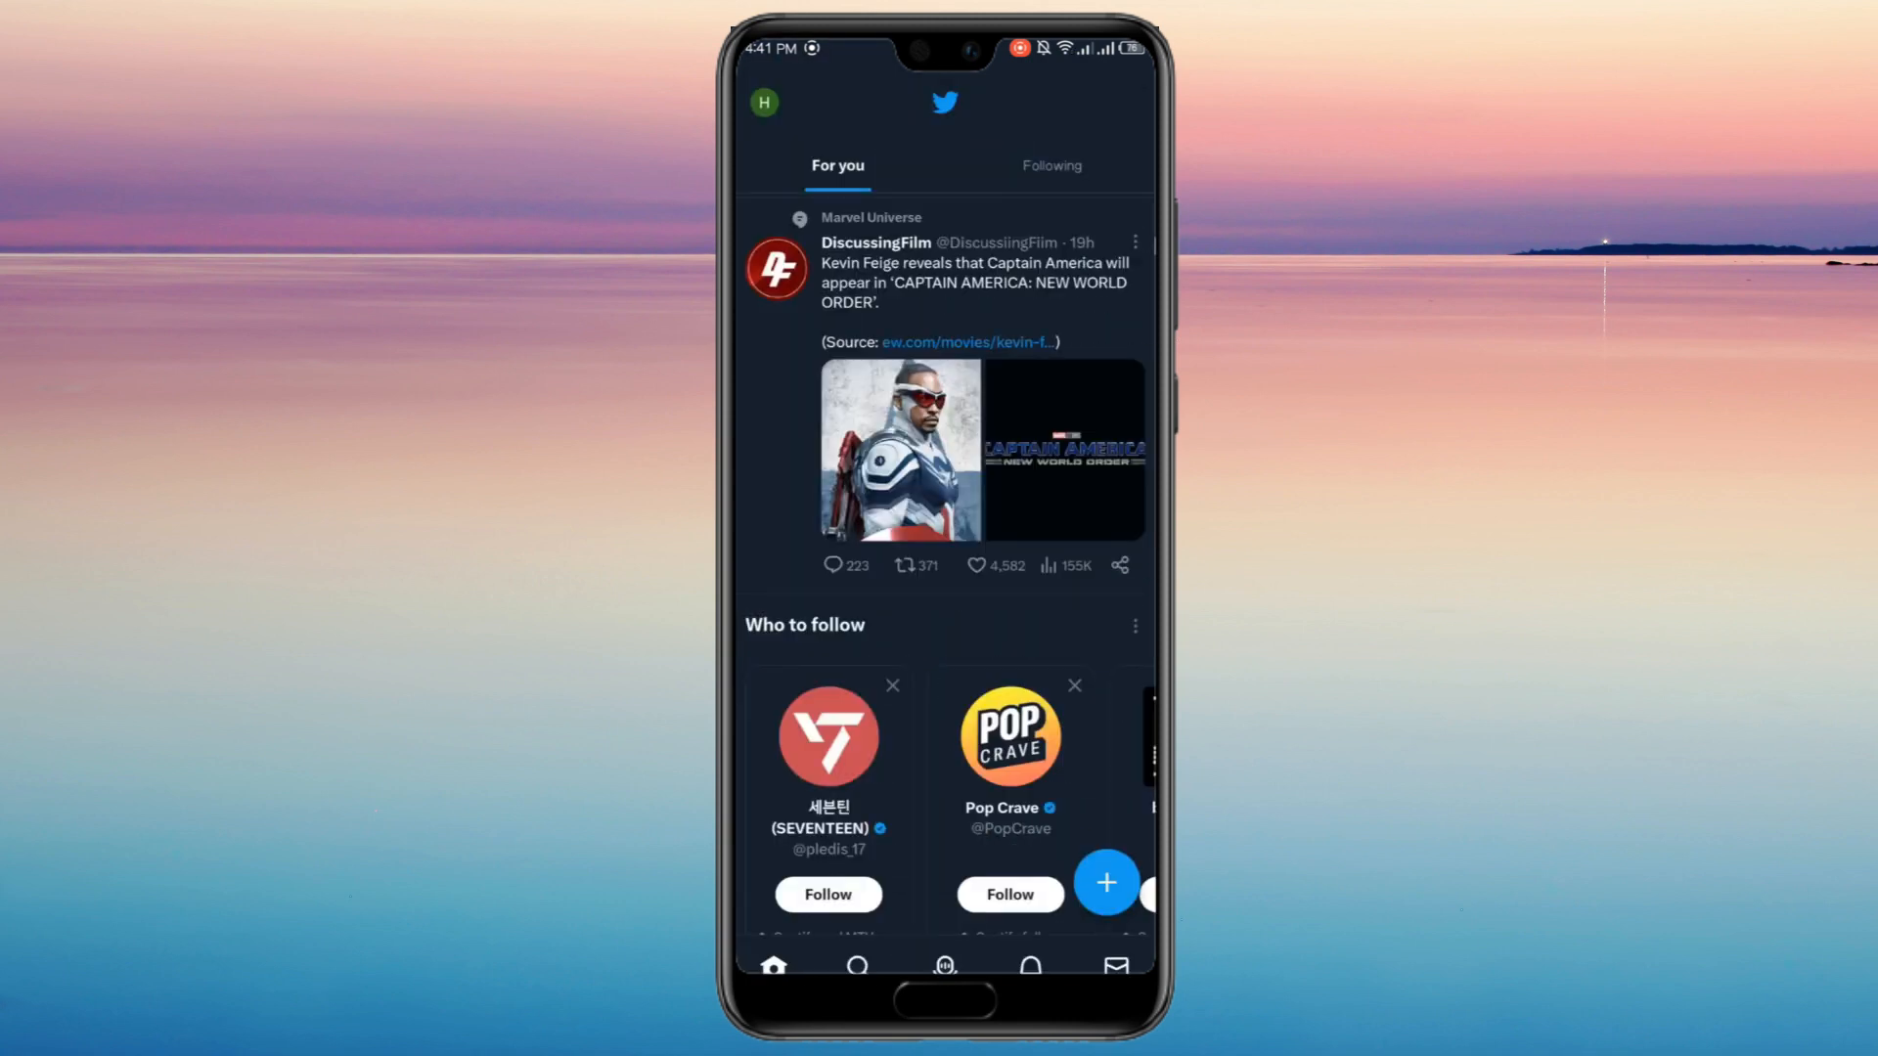
# - On the Search tab, mark the #OustOA trend as Not interested in this
pyautogui.click(857, 966)
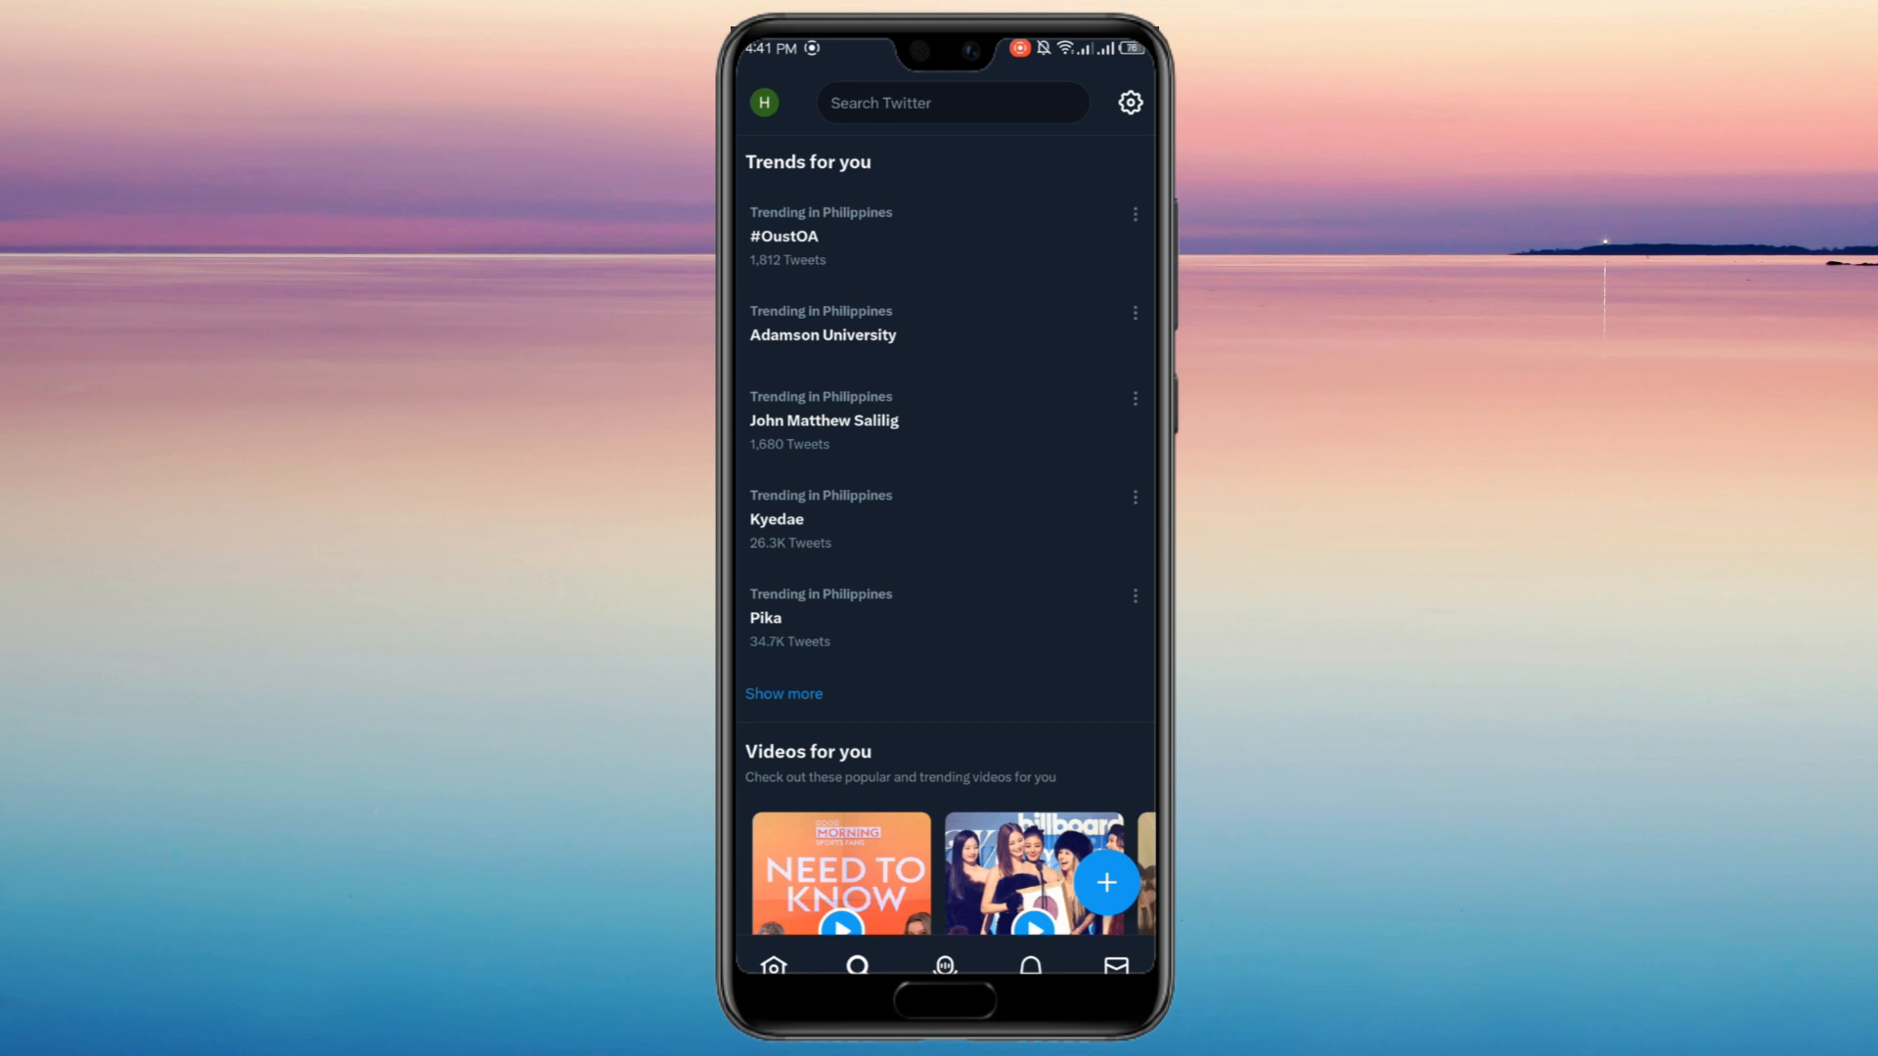
pyautogui.click(1135, 215)
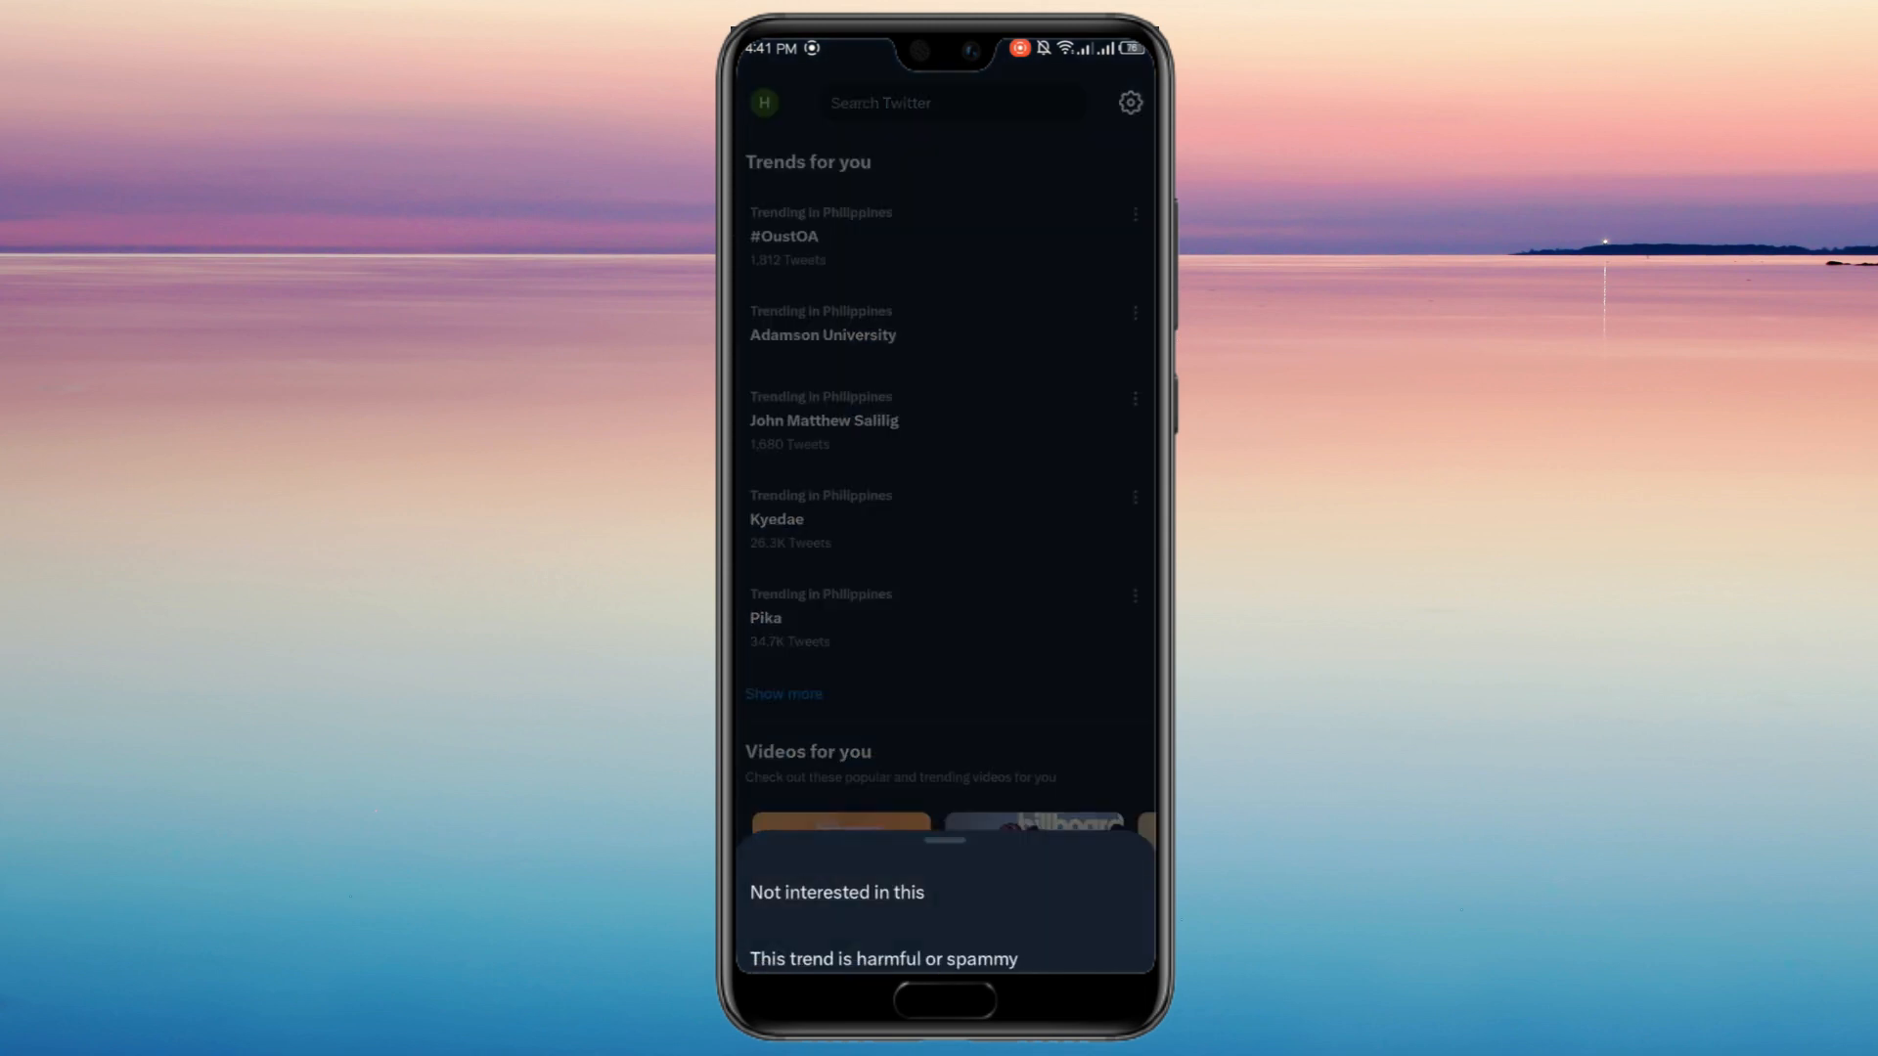
pyautogui.click(837, 892)
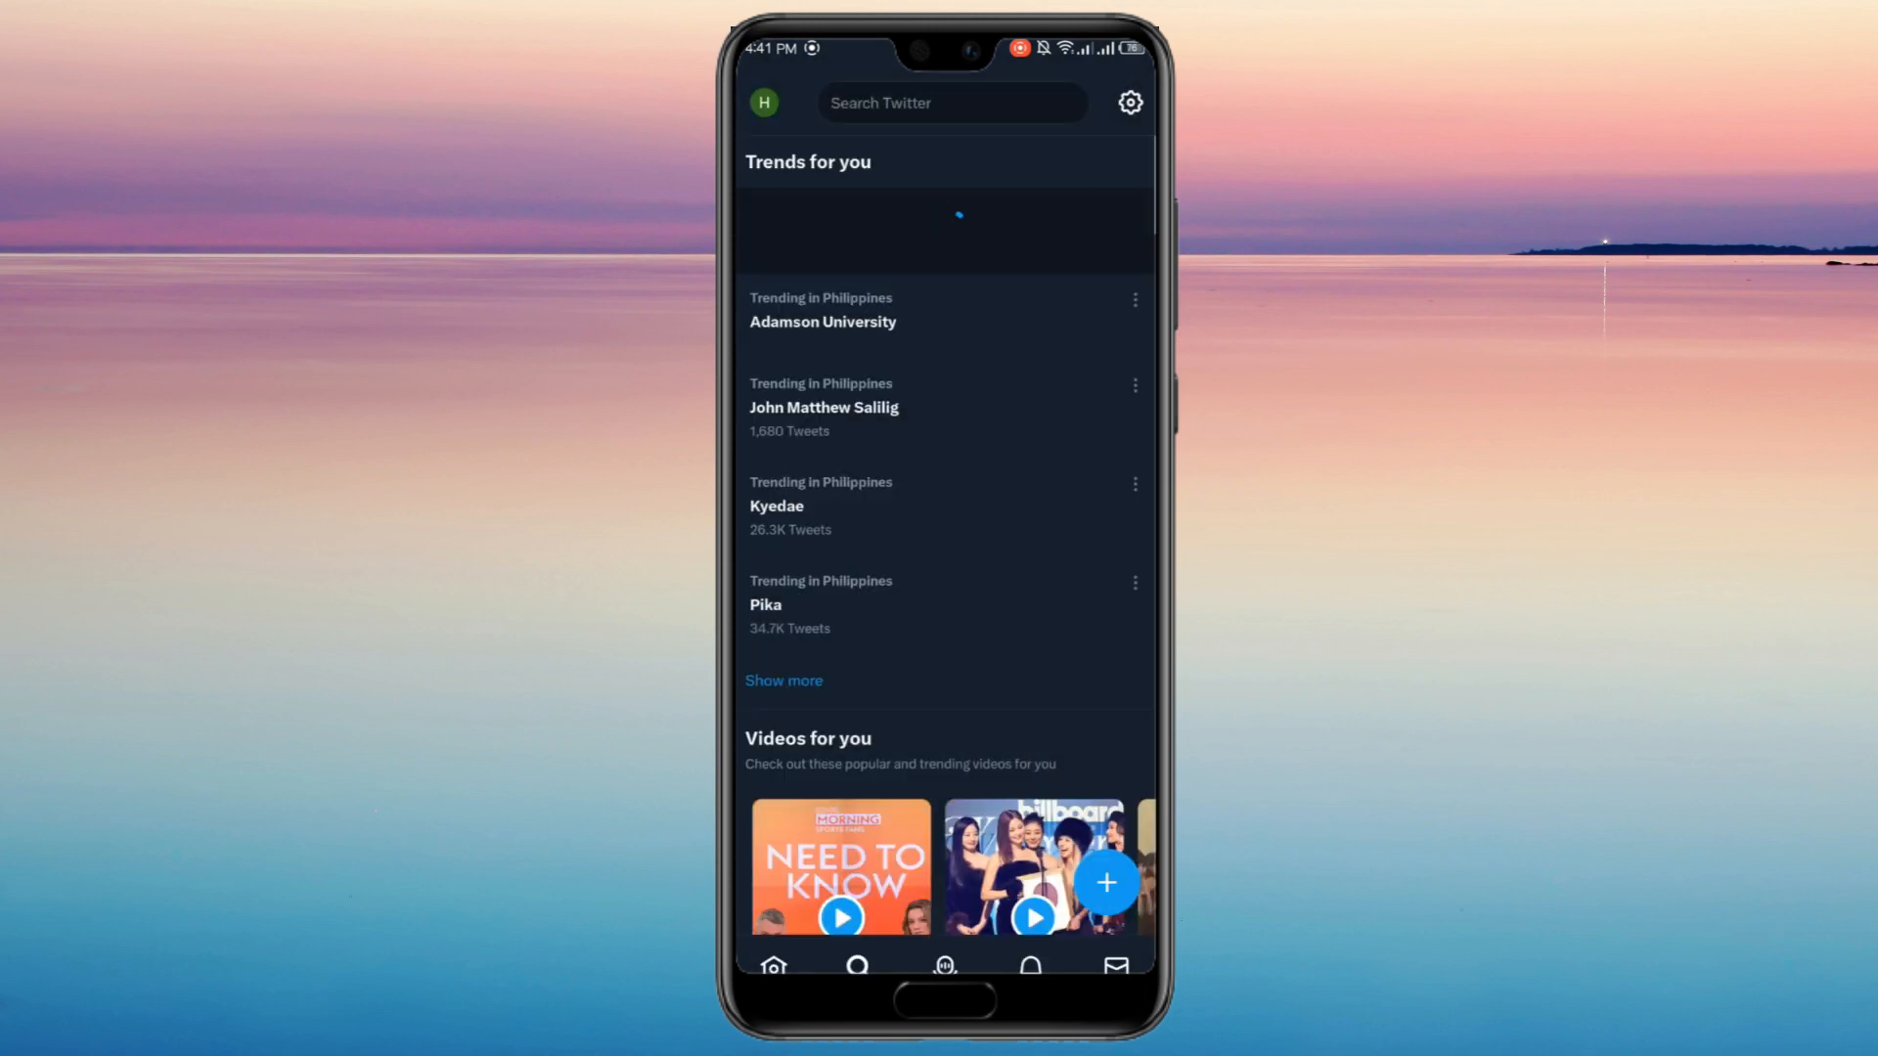